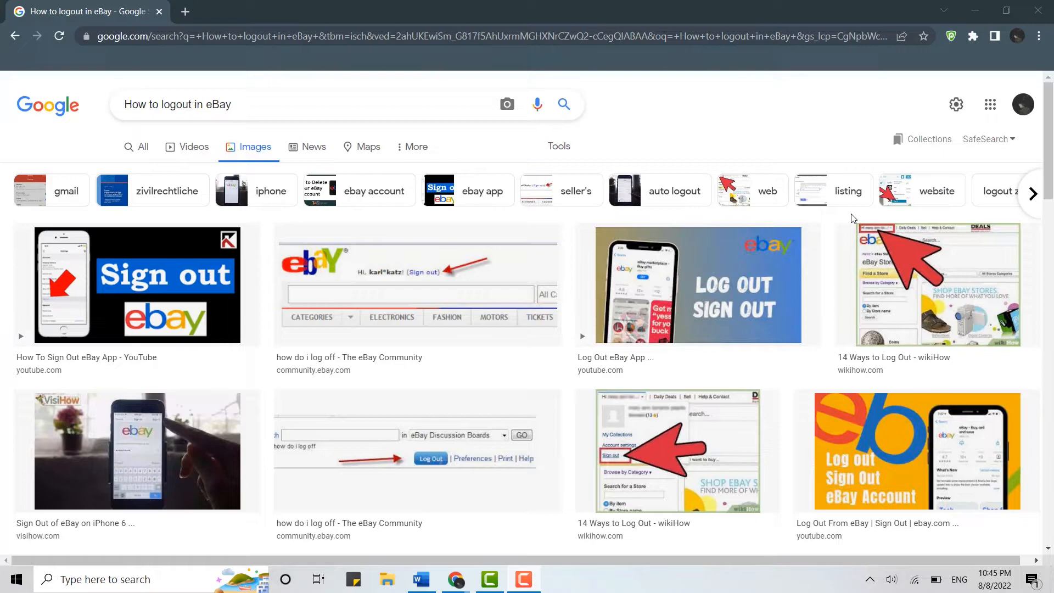
- Start a new Chrome tab with 'ebay' entered in the address bar
click(185, 11)
text(ebay)
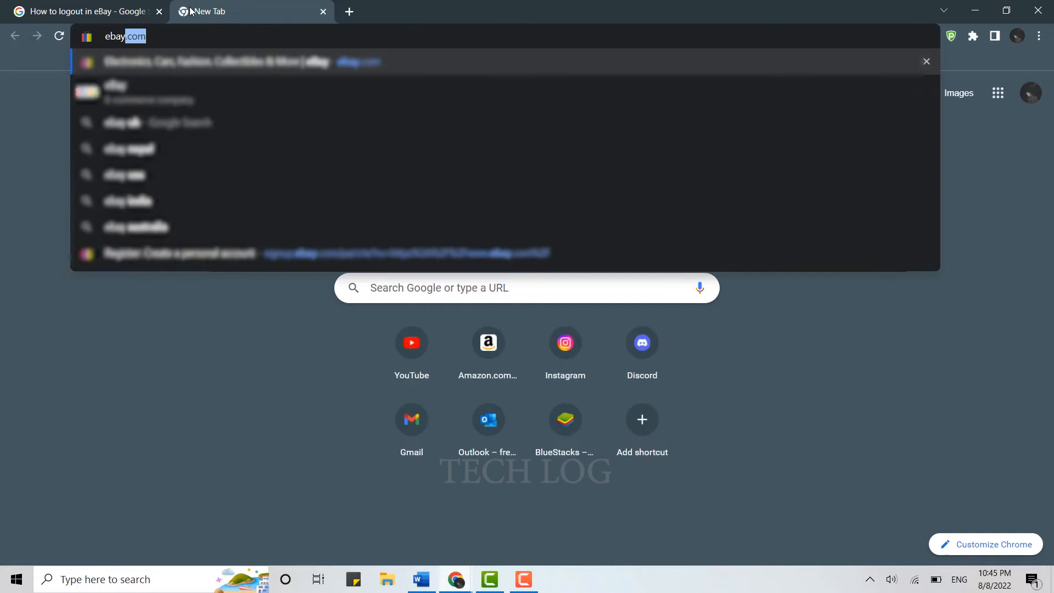
- Load ebay.com and expand the signed-in account greeting's dropdown
key(Return)
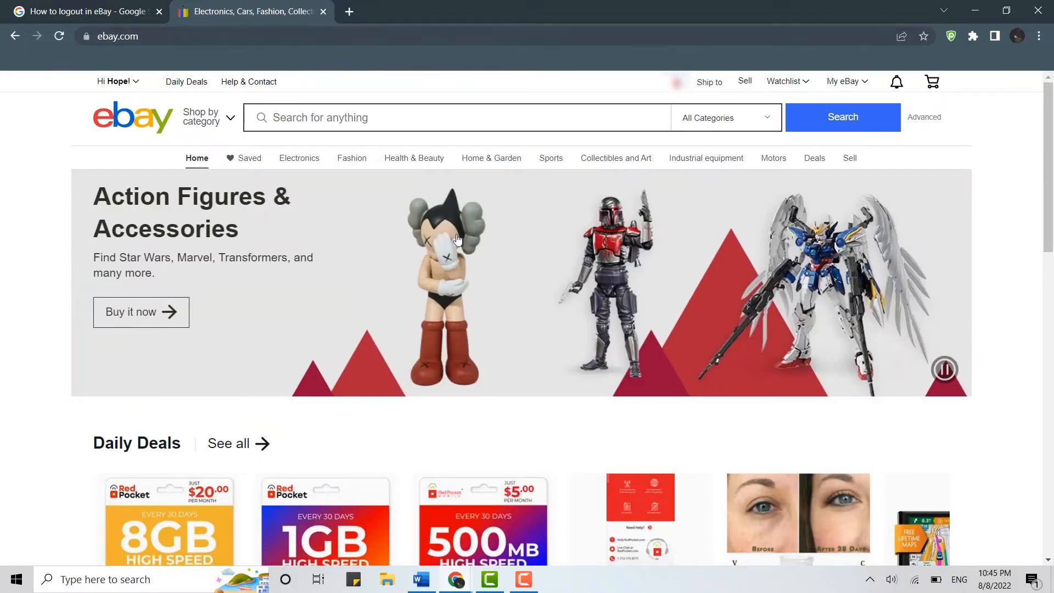
click(117, 81)
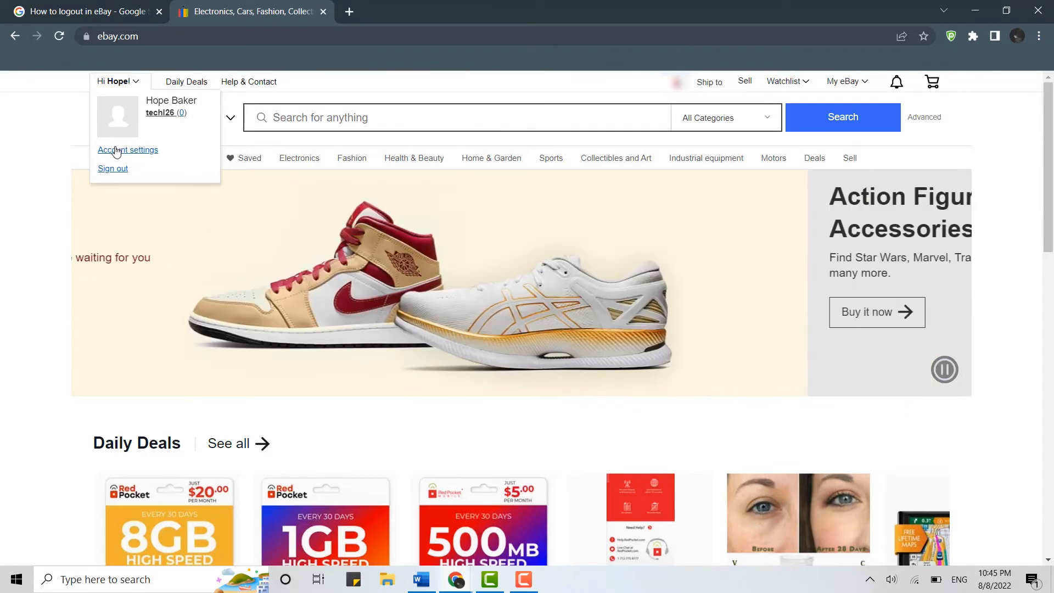
- Sign out of the eBay account, reaching the 'You've signed out.' confirmation page
click(112, 169)
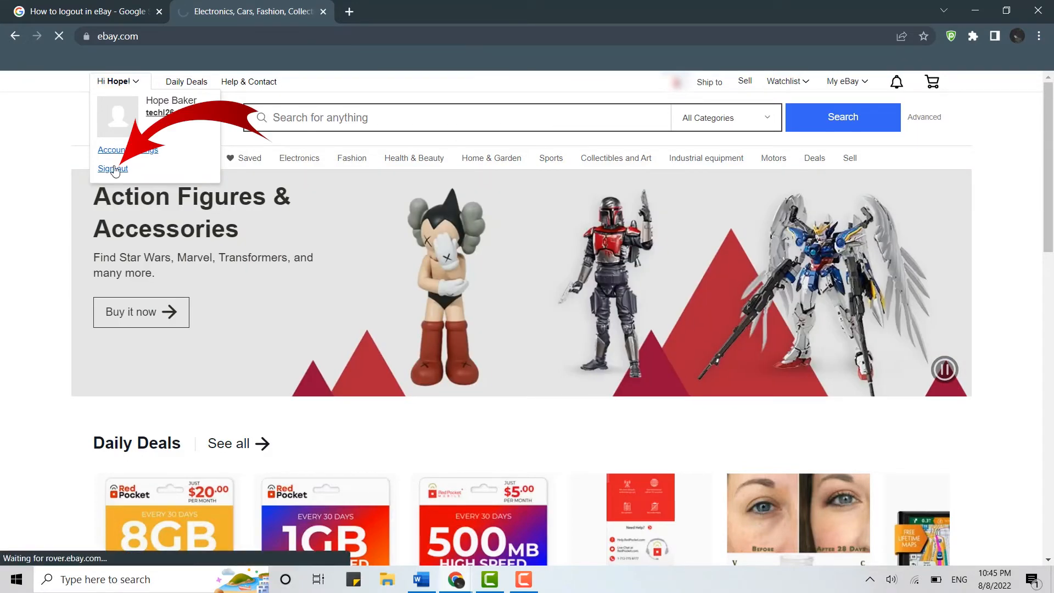
click(113, 169)
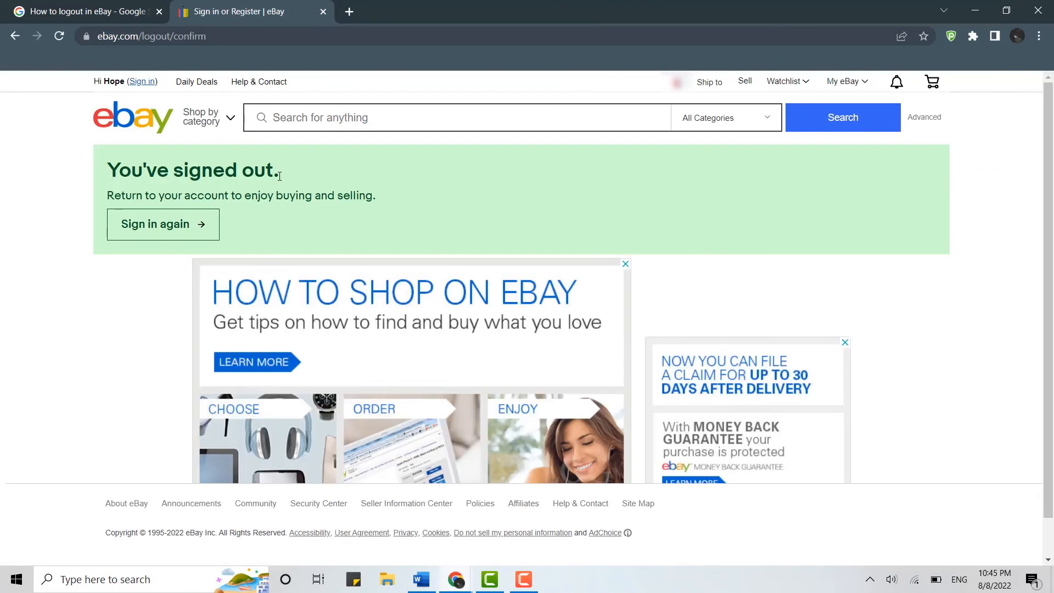